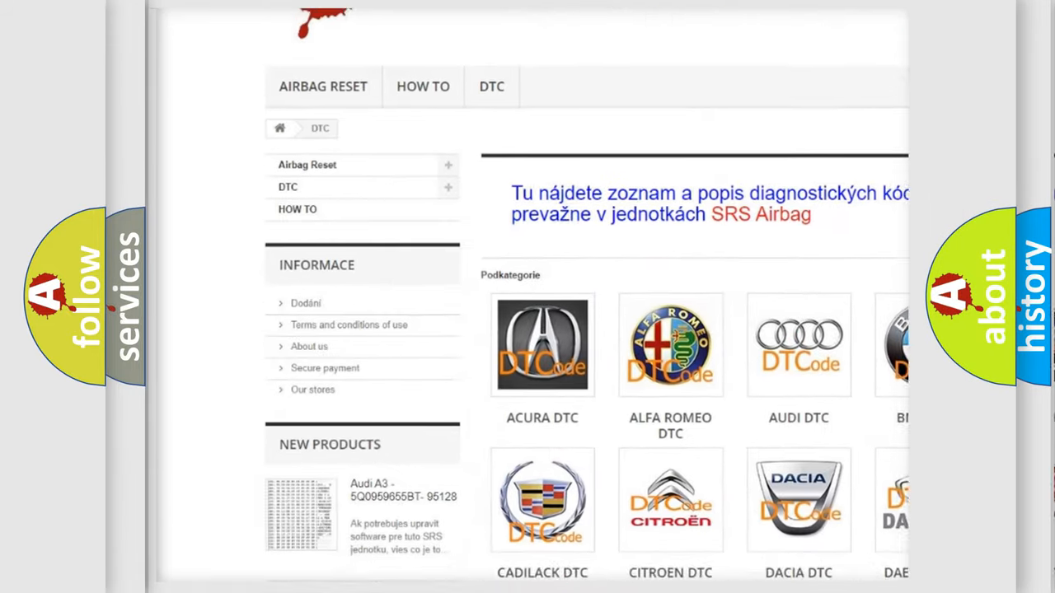
Step: Advance from the P1502 definition to reveal the causes: loose fuel connector, failed pump, relay faults, failed ECM
scroll(down, 3)
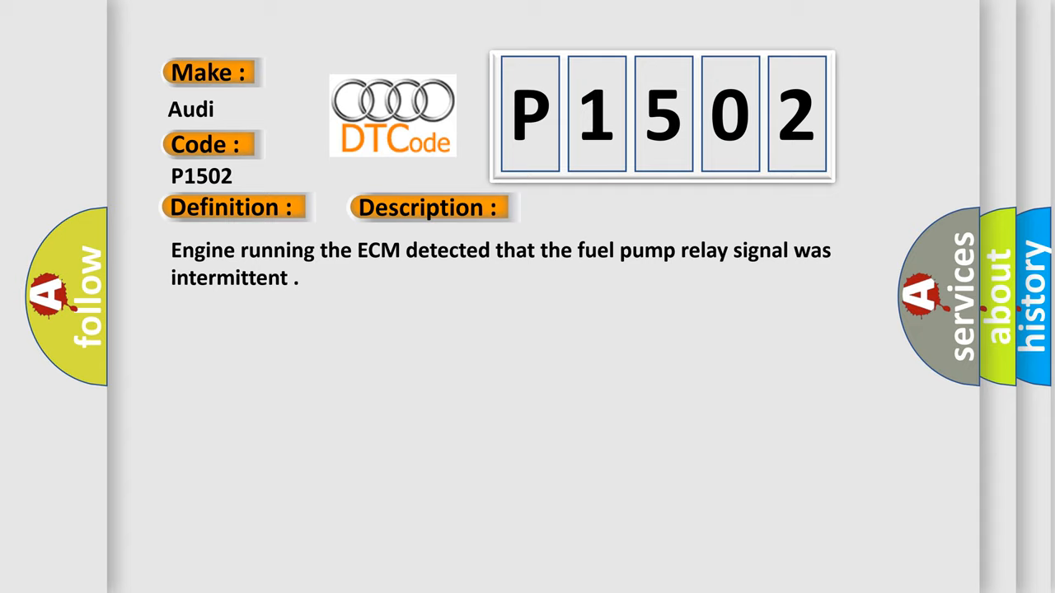
click(607, 207)
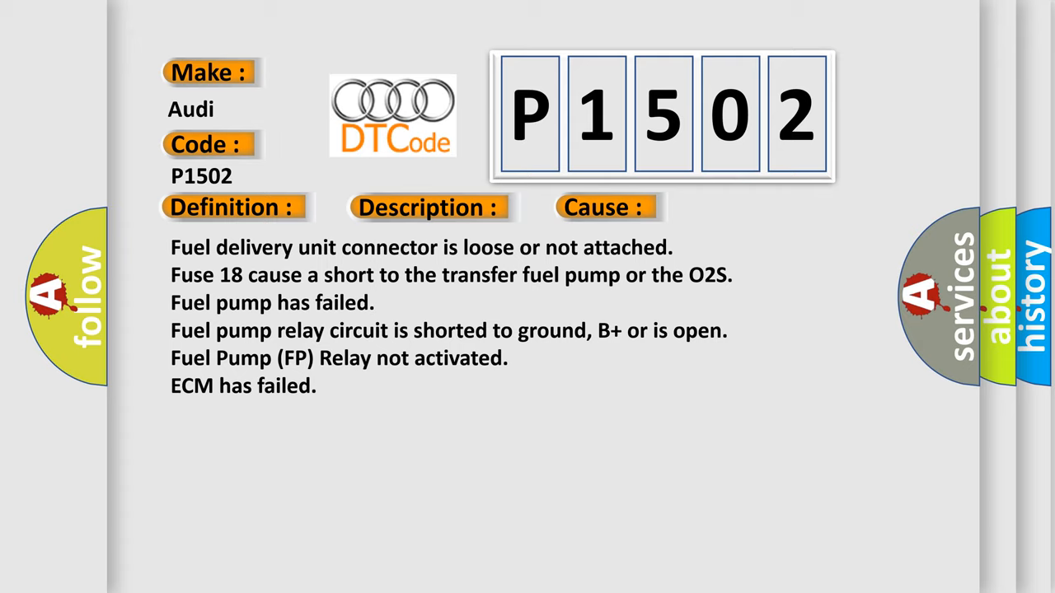